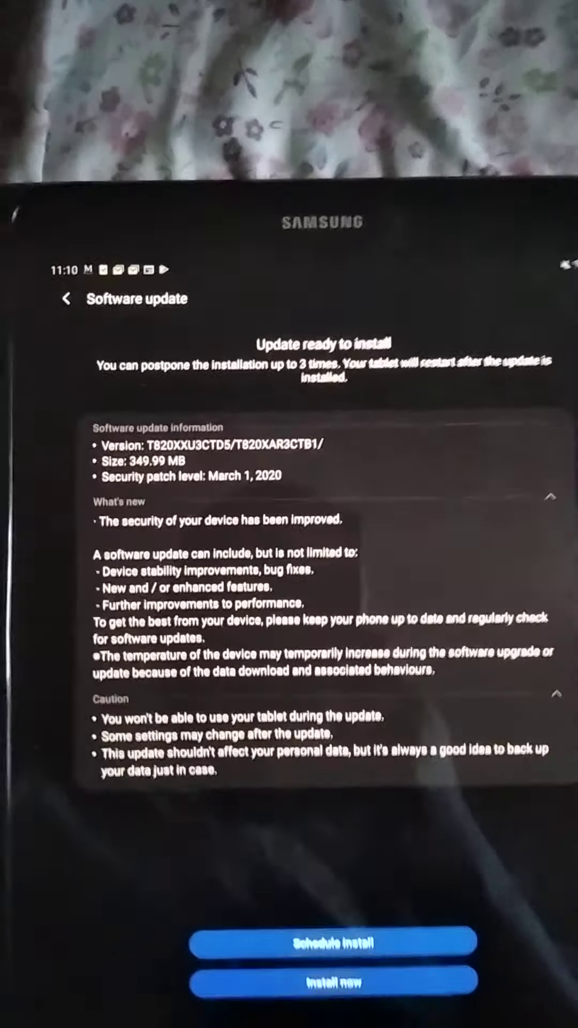
Install the March 2020 software update now, starting the system update at 20 percent.
left_click(332, 982)
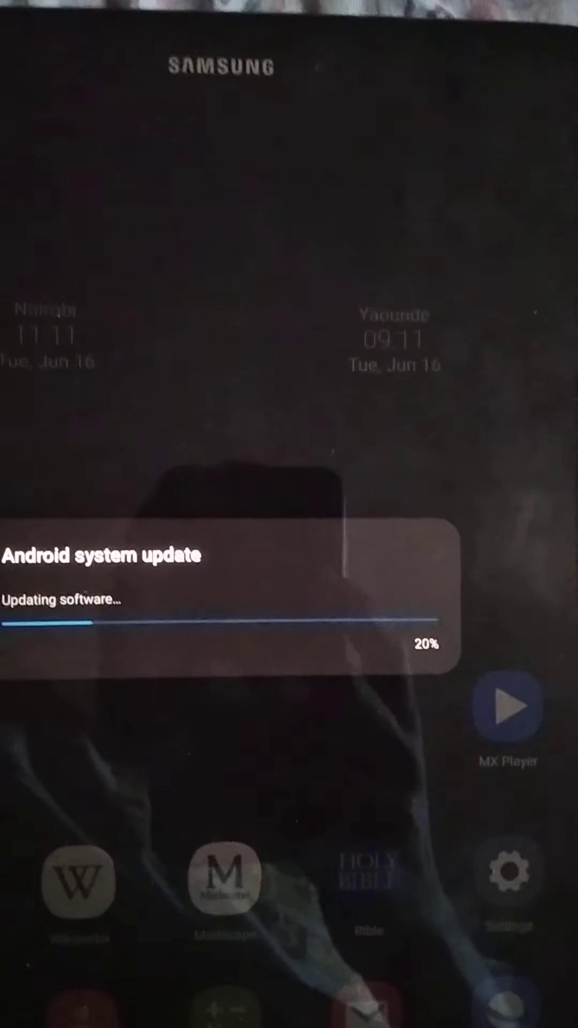